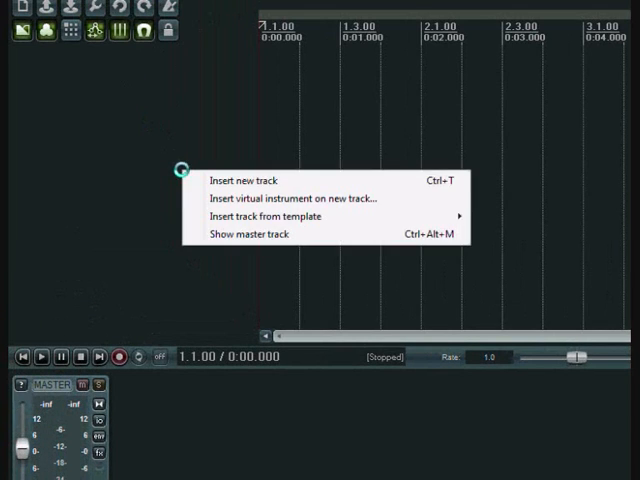
# Insert a new virtual instrument track with the VSTi Thesys sequencer.
pyautogui.click(292, 198)
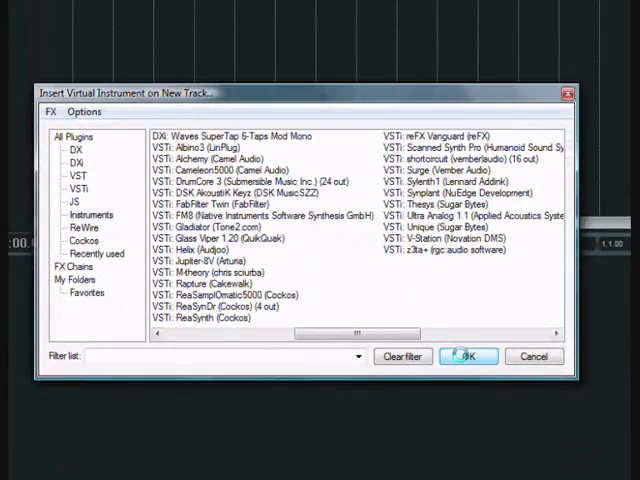
pyautogui.click(468, 356)
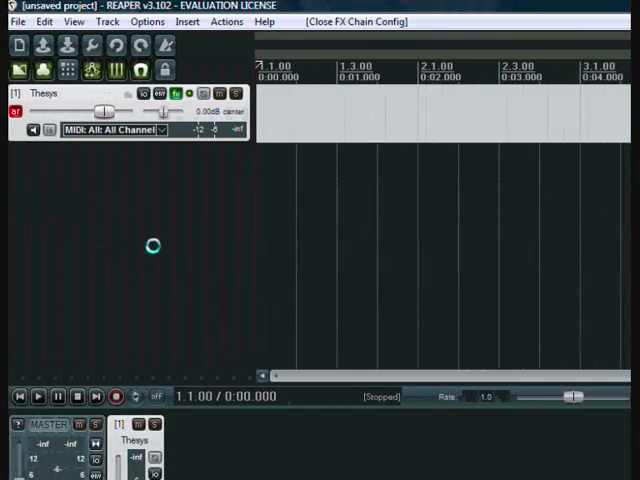
# Insert a second virtual instrument track loaded with VSTi FM8.
pyautogui.rightClick(150, 245)
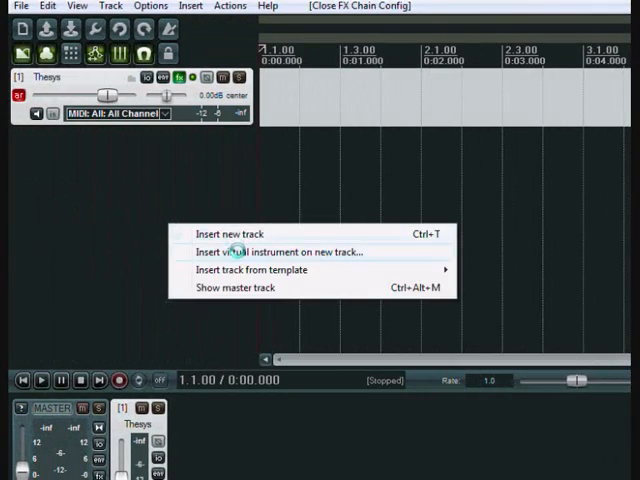
pyautogui.click(275, 251)
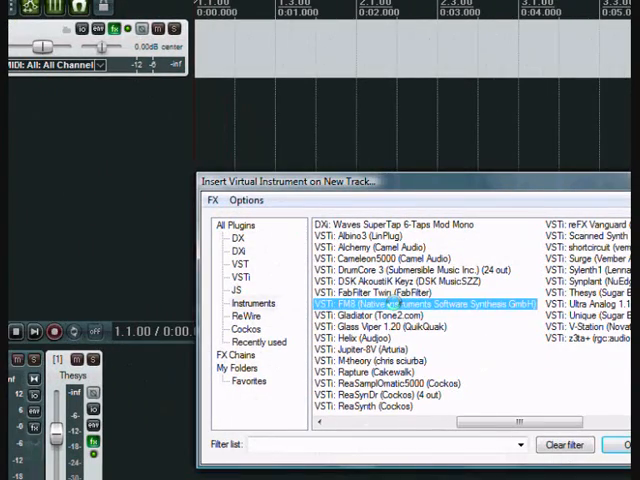
pyautogui.doubleClick(420, 303)
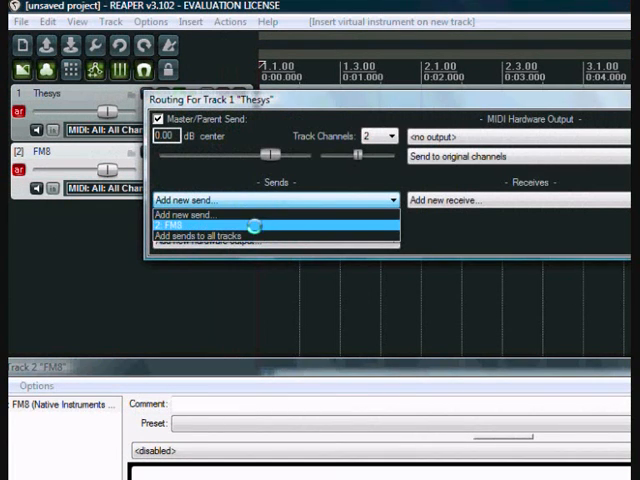
pyautogui.click(200, 223)
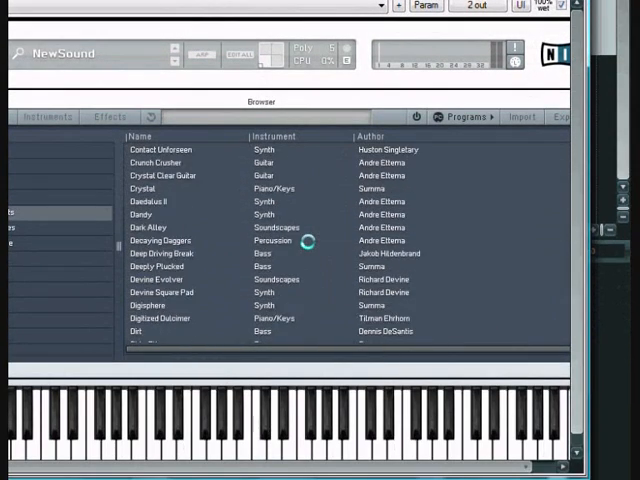
# Scroll through the FM8 Browser's Programs list of presets.
pyautogui.scroll(-3)
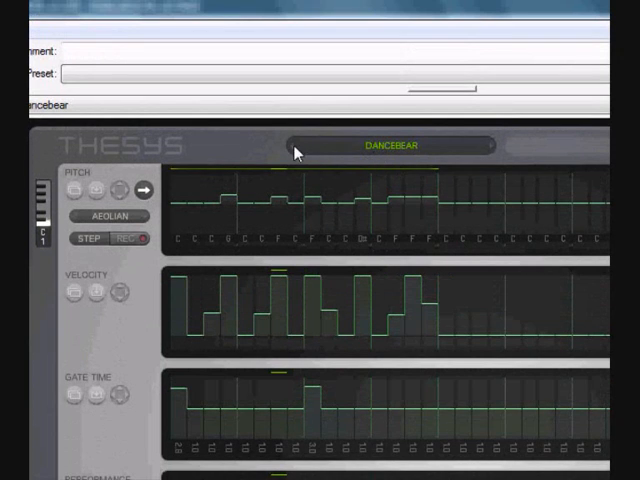
# Browse Thesys pattern presets, including Beside Me and Bit My Byte, ending on Default.
pyautogui.click(392, 145)
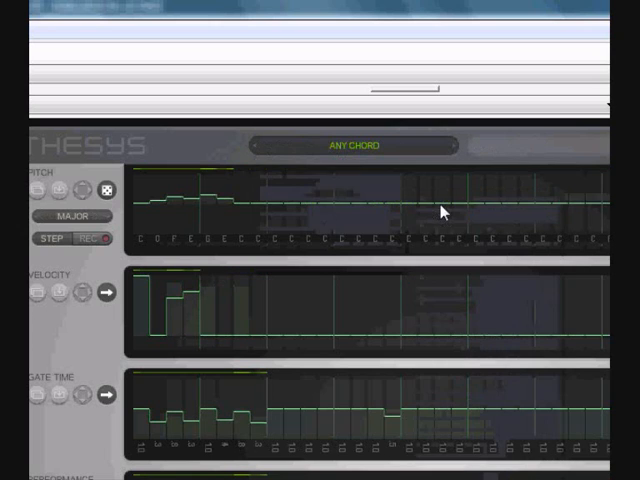
pyautogui.click(356, 145)
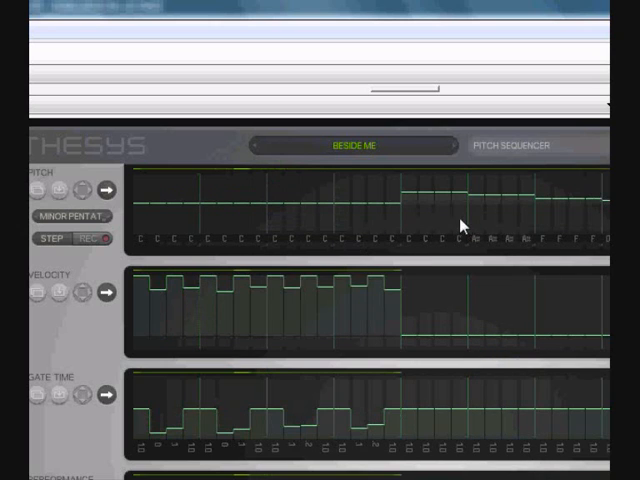
pyautogui.click(350, 144)
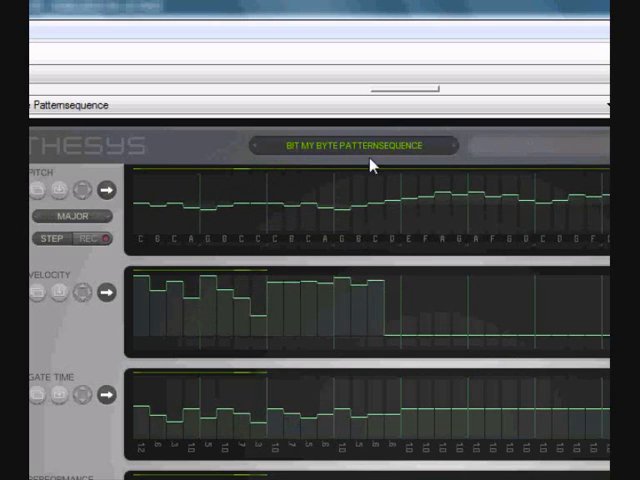
pyautogui.click(501, 145)
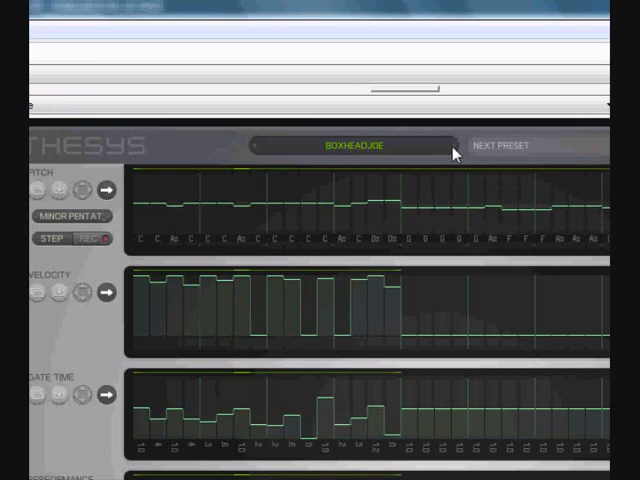
pyautogui.click(500, 145)
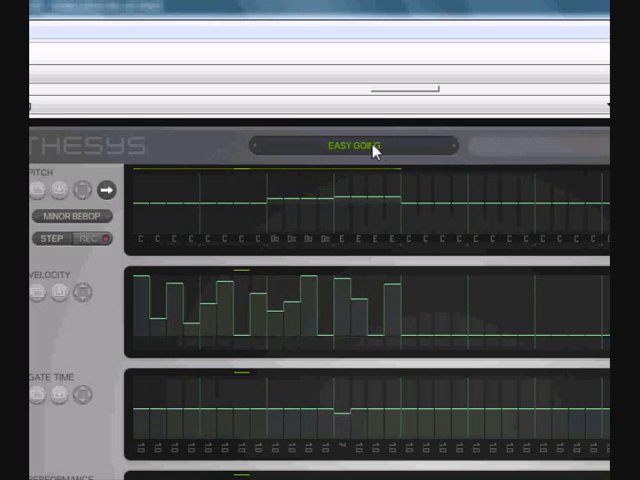
pyautogui.click(355, 146)
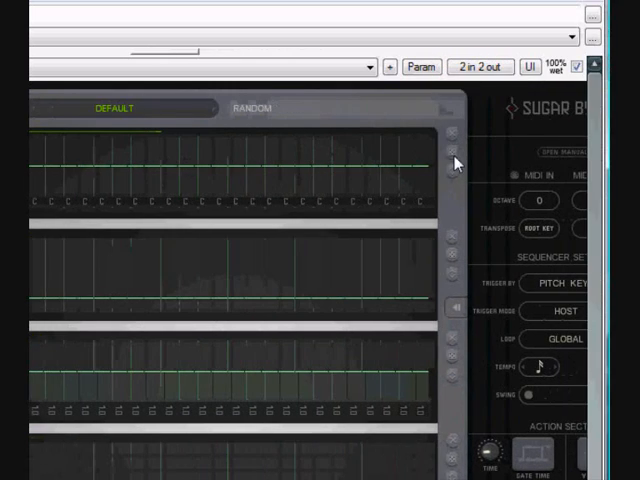
# Show the next track's Thesys plugin window with its Default flat pattern.
pyautogui.click(253, 108)
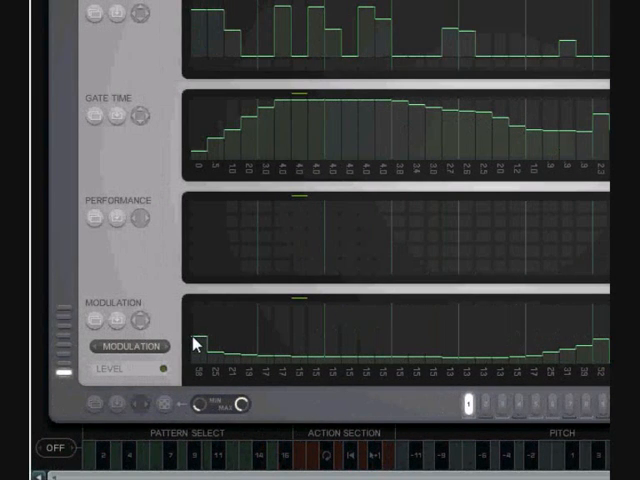
pyautogui.moveTo(290, 340)
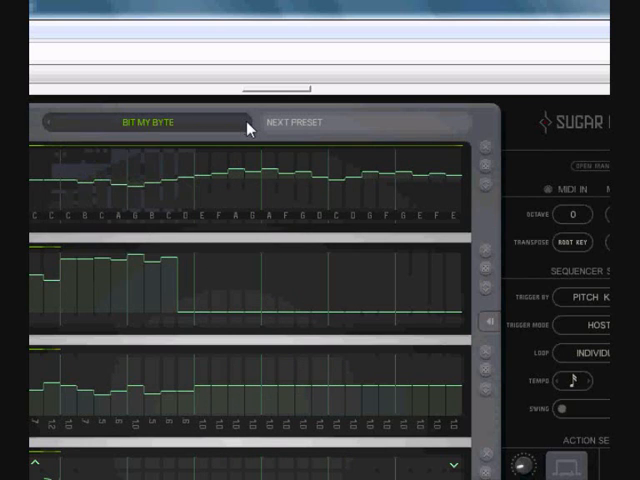
pyautogui.click(293, 122)
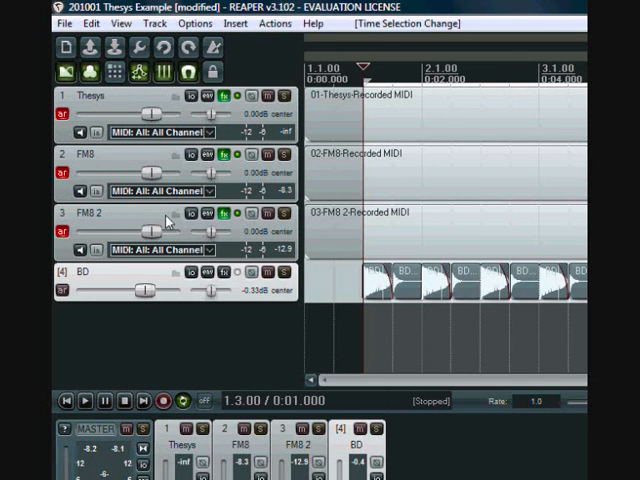
pyautogui.moveTo(172, 277)
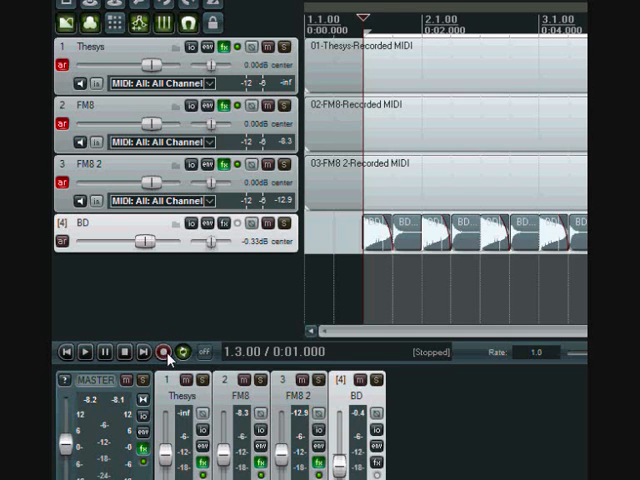
pyautogui.moveTo(215, 333)
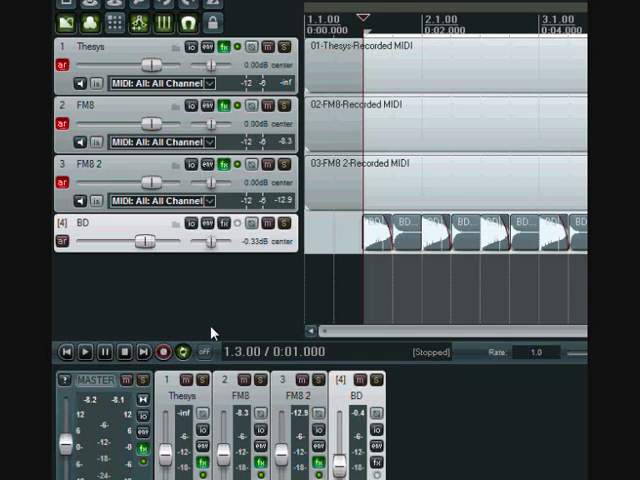
pyautogui.click(64, 23)
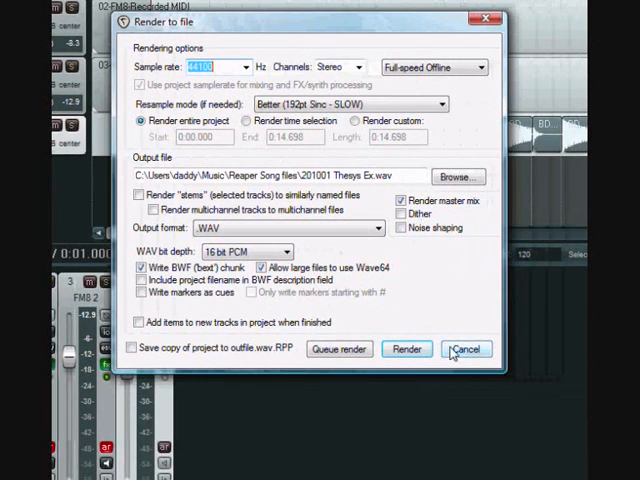
pyautogui.click(464, 349)
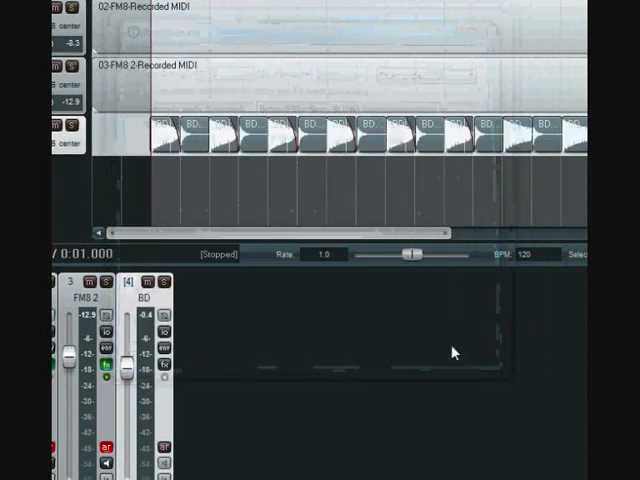